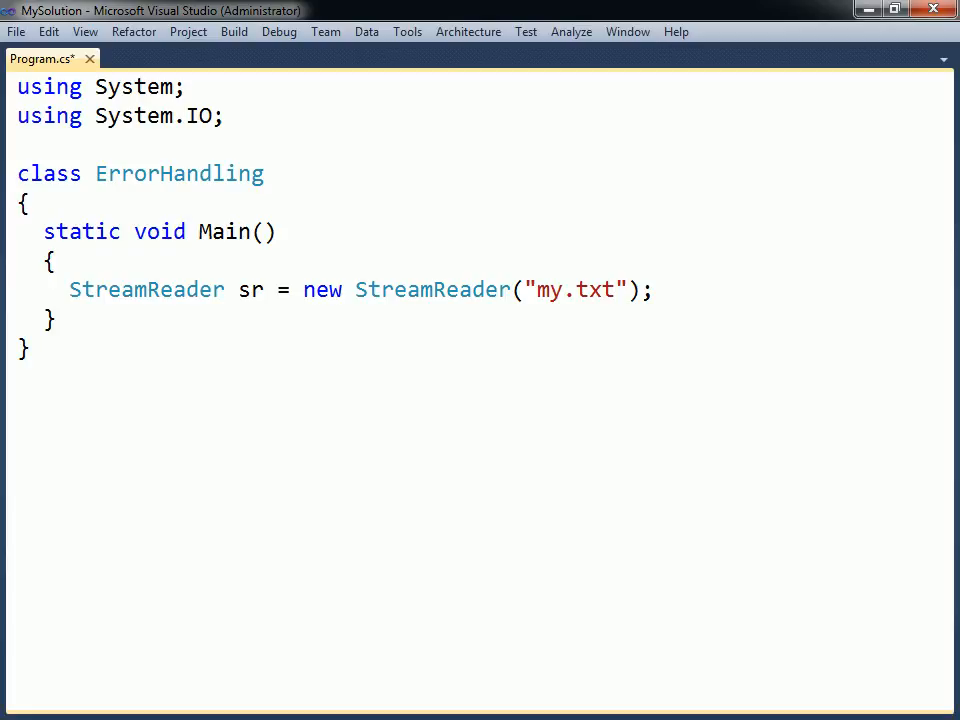
mouse_move(430, 290)
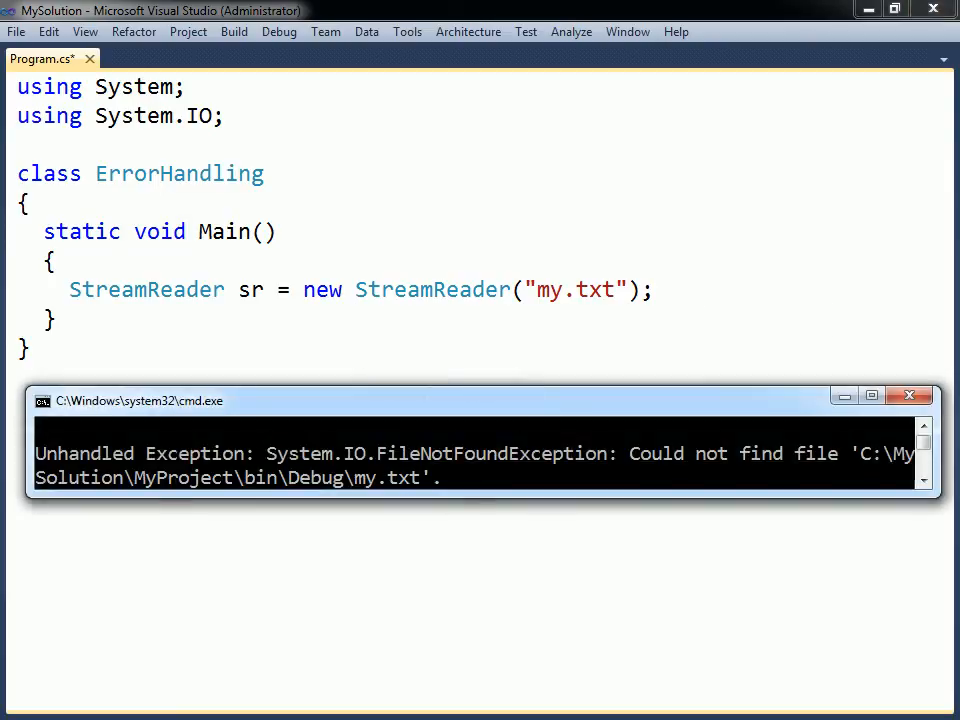
Step: Close the my.txt FileNotFoundException console and put the StreamReader line inside try { }
left_click(909, 395)
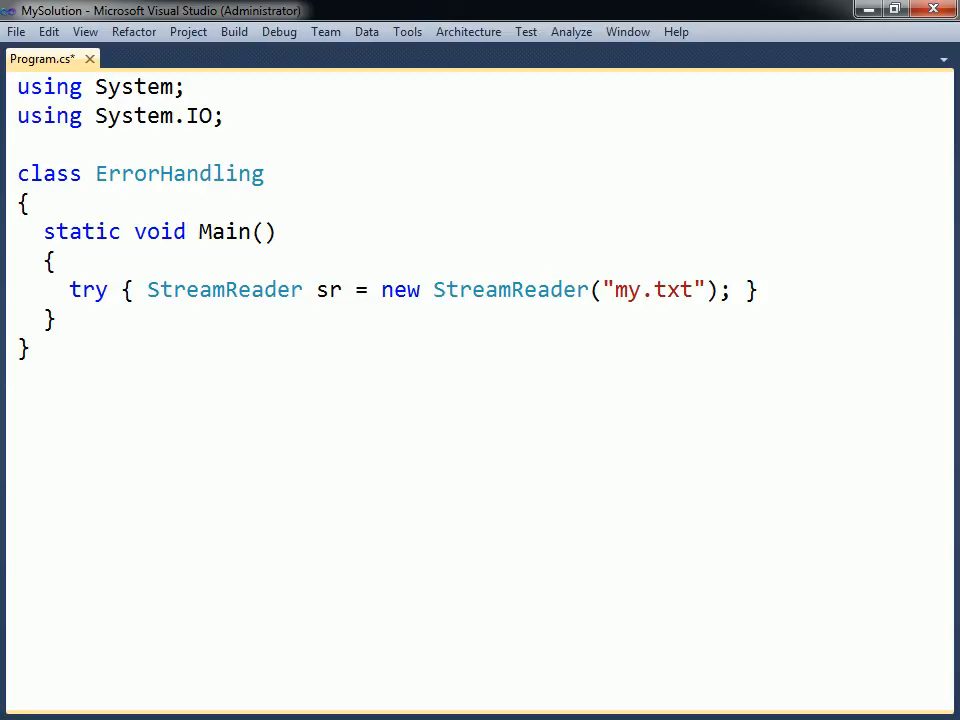
Step: Add catch (FileNotFoundException) writing "File not found" and catch (Exception) writing "Error"
type("catch")
type("Console.Write(\"Error\");")
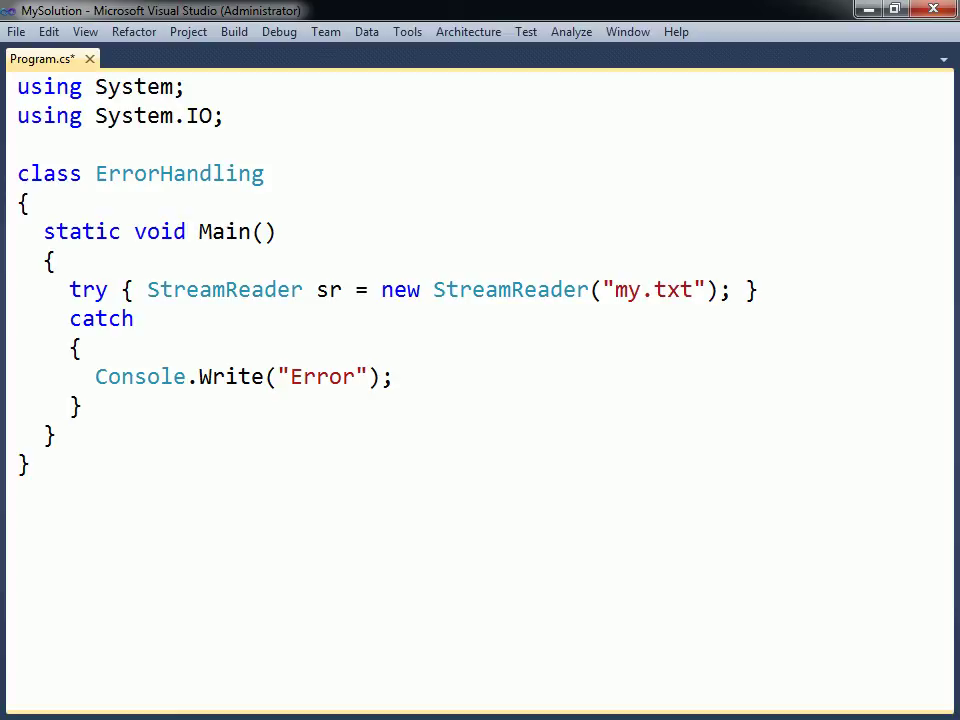
type("(Exception)")
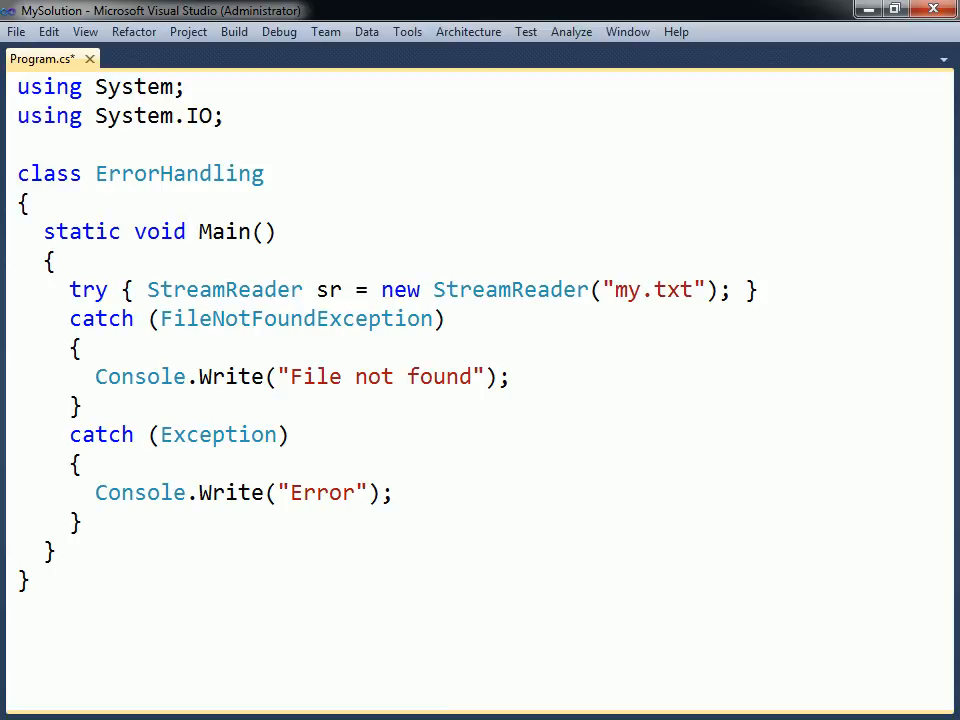
Step: Name the exception e, write "Error: " + e.Message, and add an empty finally block
type("e")
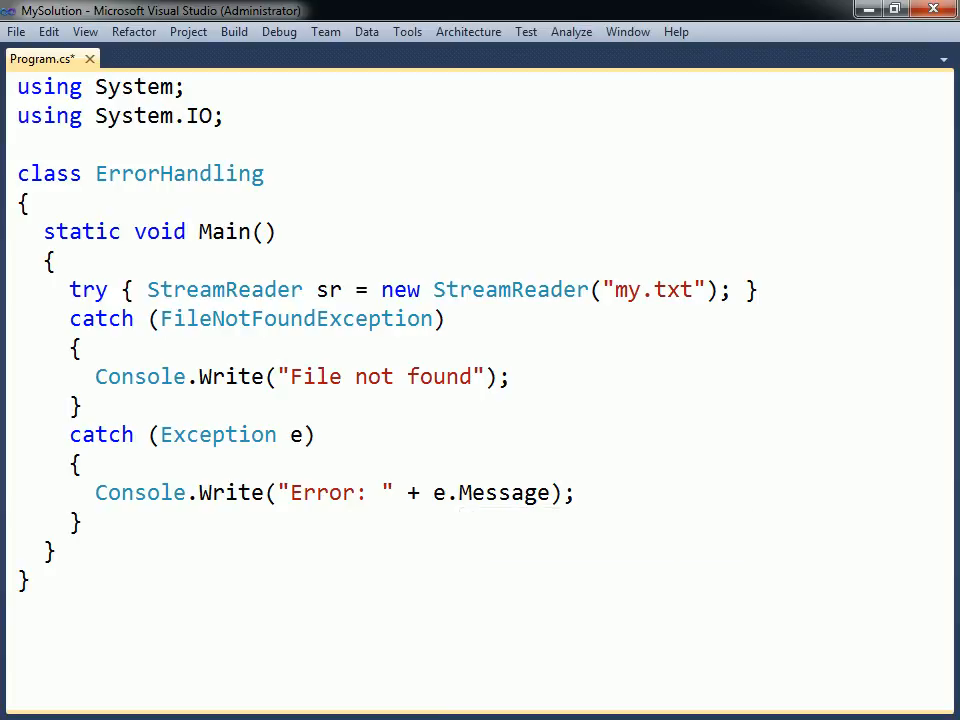
type("finally")
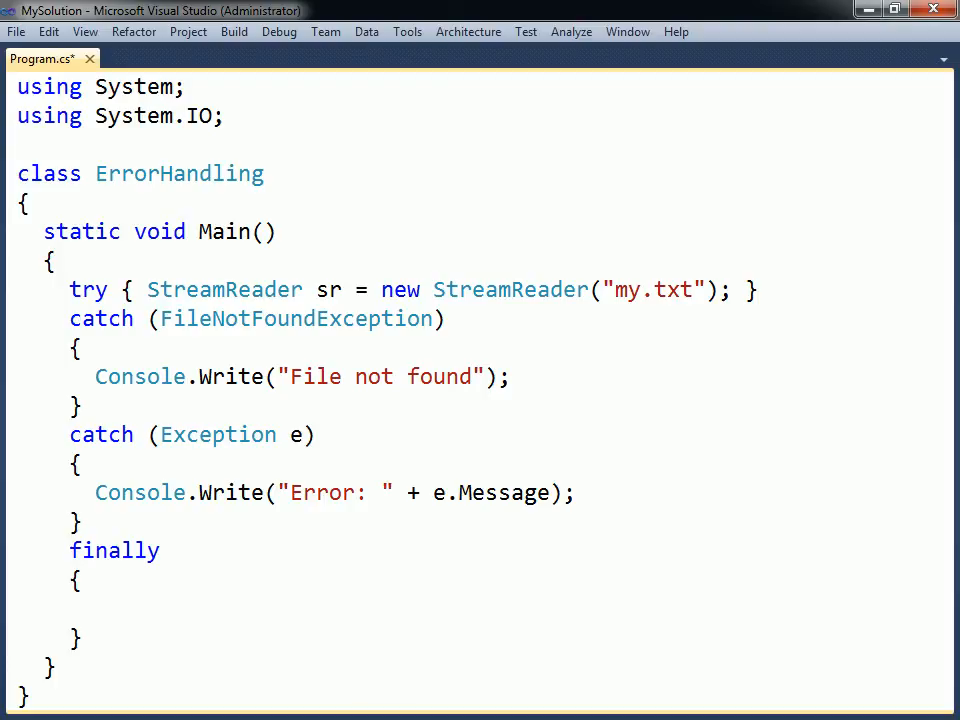
Step: Create a 100×100 Bitmap in try, print its size, dispose it in finally, and import System.Drawing
type("if (sr != null) sr.Close();")
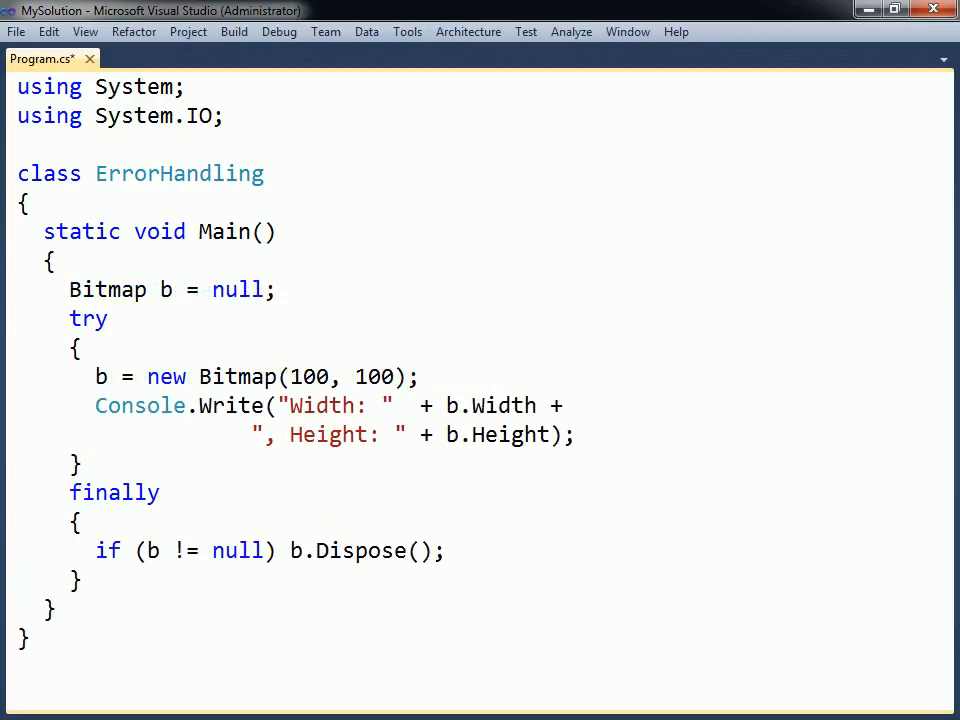
type("using System.Drawing;")
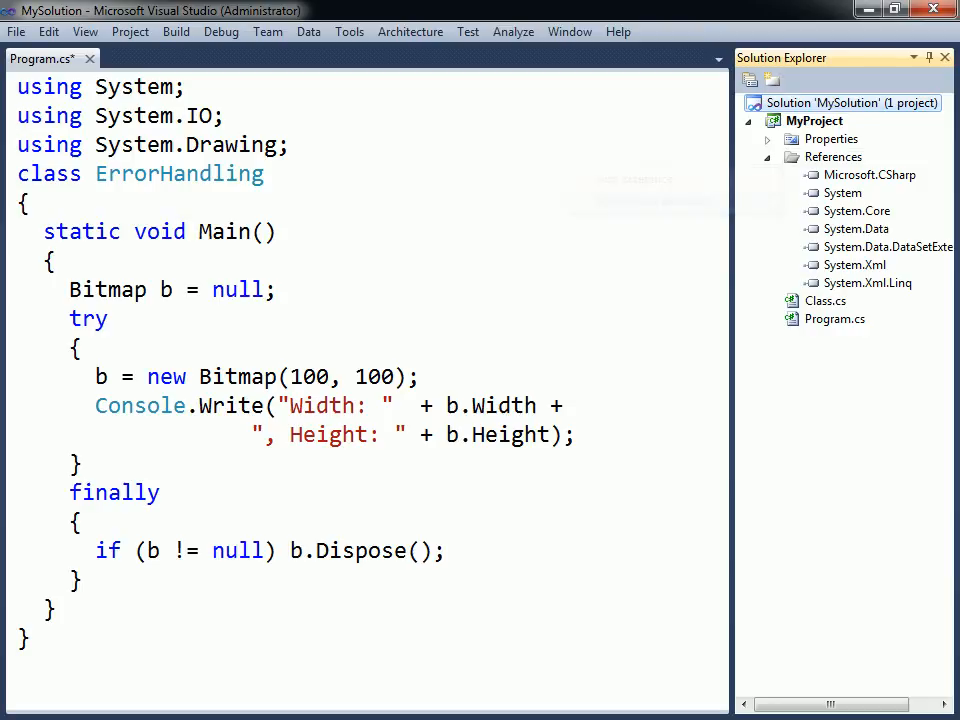
Step: Add the System.Drawing assembly reference and rewrite the Bitmap code as using (Bitmap b = ...)
right_click(833, 157)
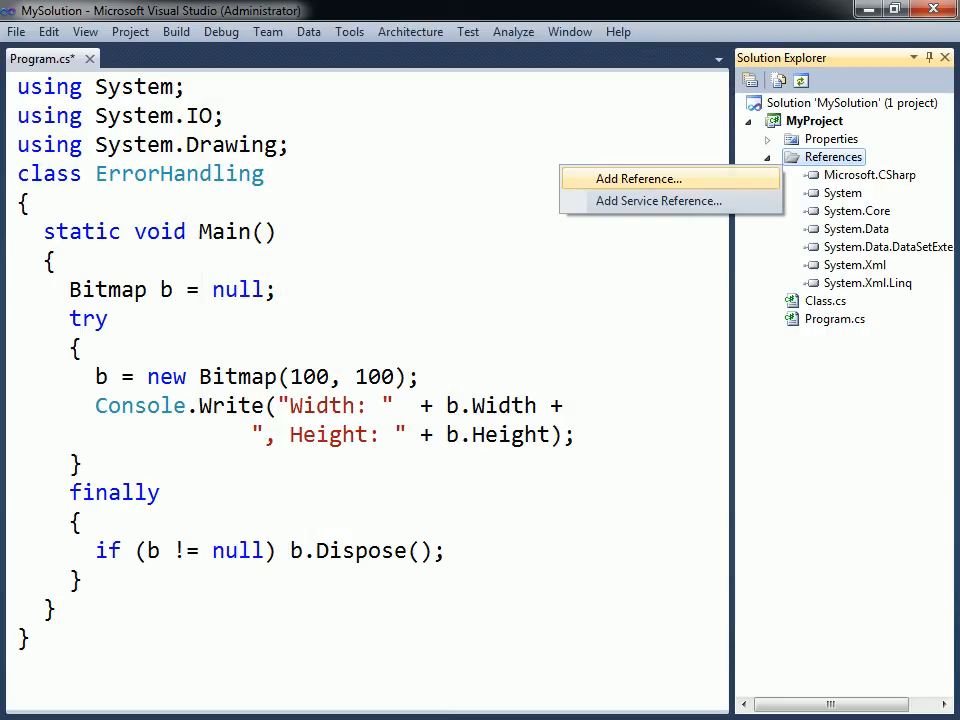
left_click(638, 178)
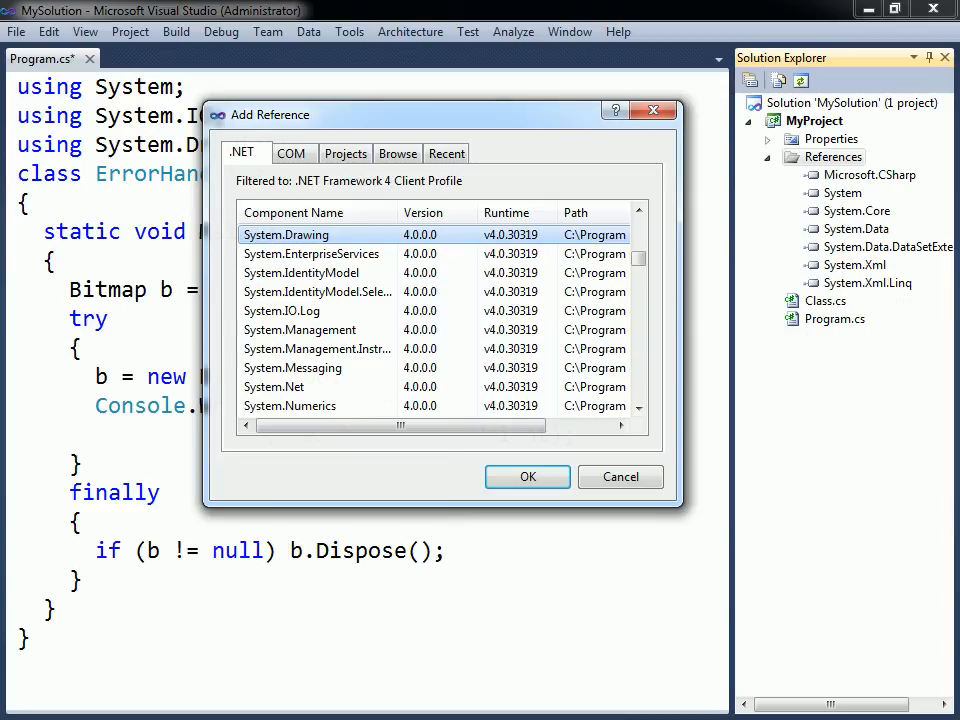
left_click(527, 476)
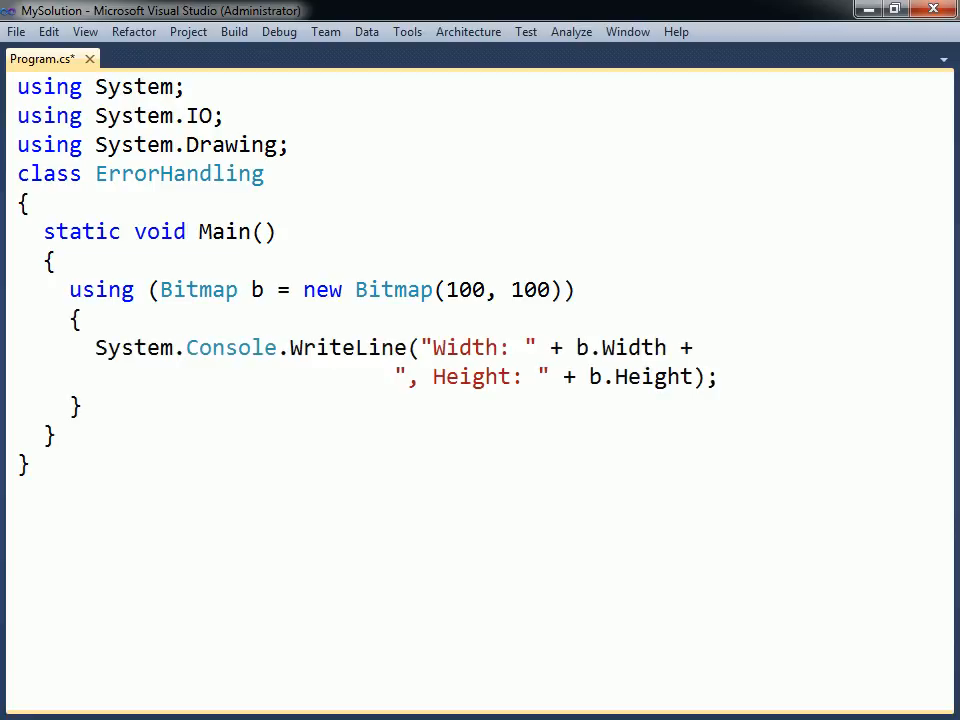
Step: Replace Main's body with MakeError(); and declare an empty static void MakeError() below it
type("b.")
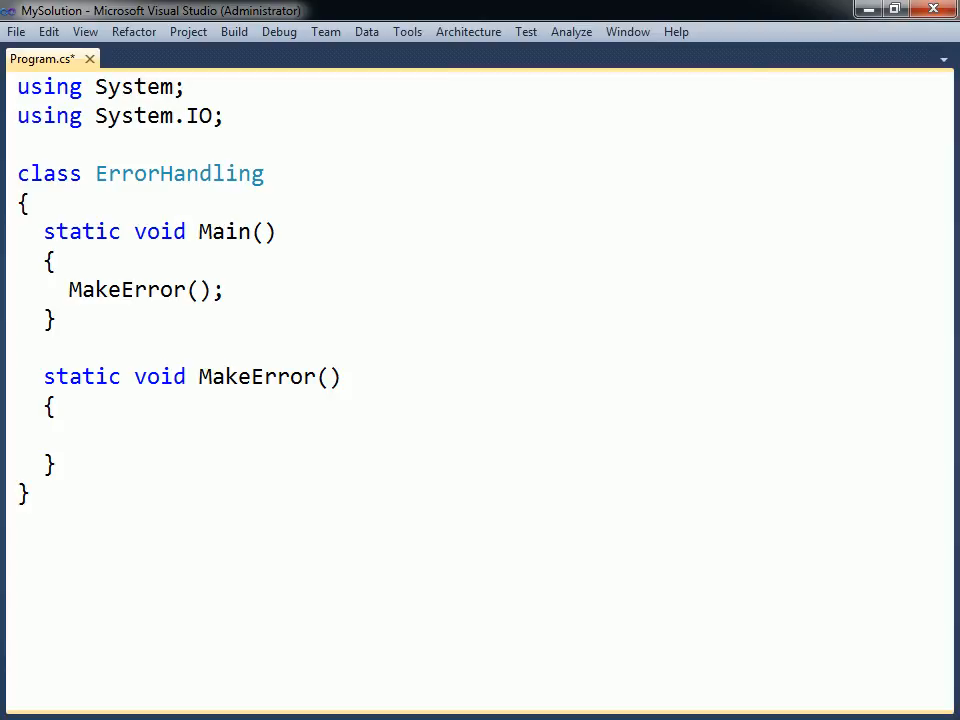
Step: Throw DivideByZeroException("My error message") in MakeError and rethrow it from Main's try/catch
type("throw new DivideByZeroException(\"My error message\");")
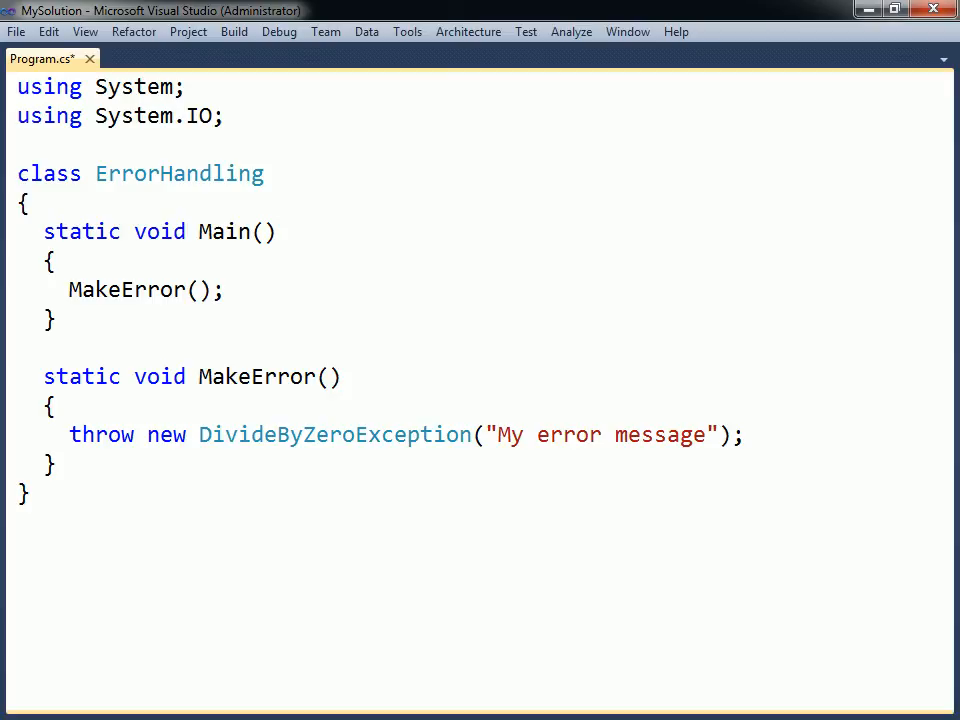
type("try { MakeError(); } catch {}")
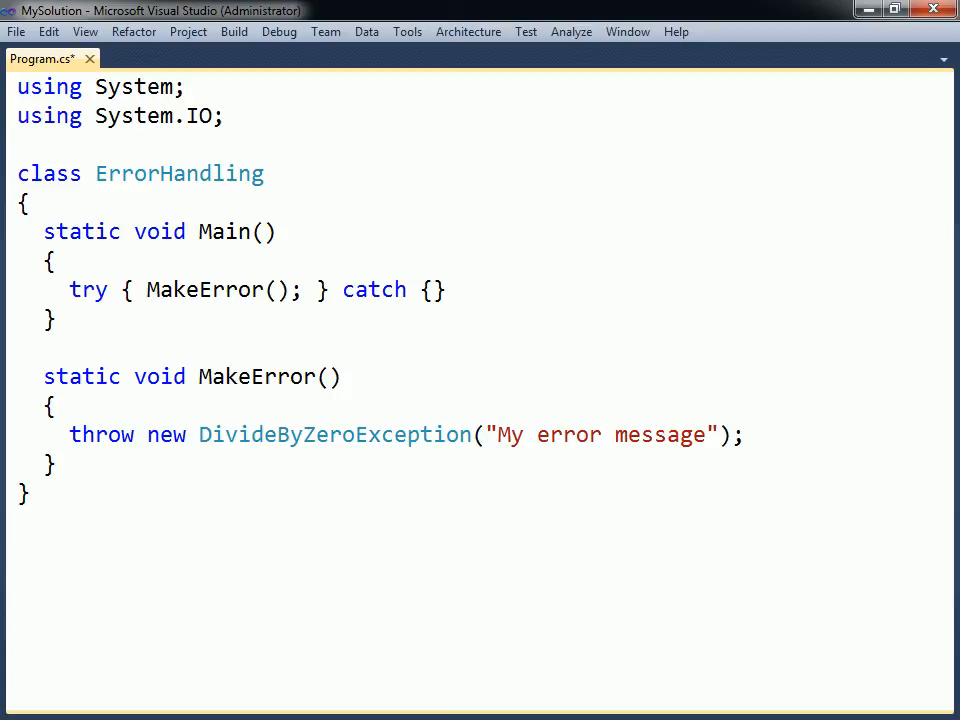
type("throw;")
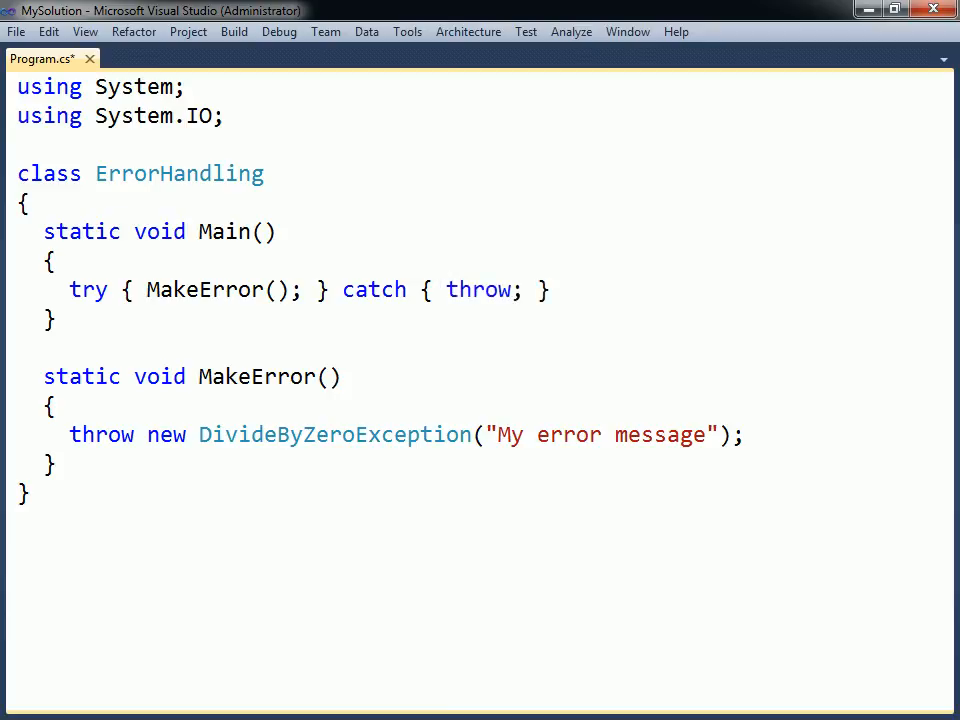